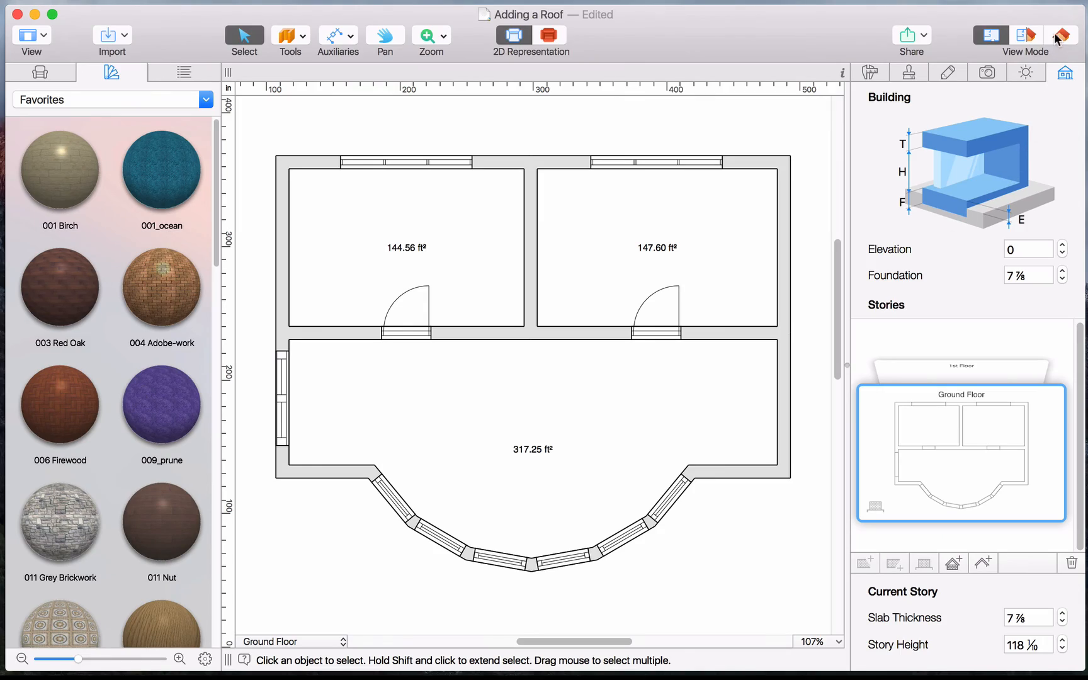
Start an automatic roof, pick the Hip template with a Simple soffit, and rotate its orientation.
{"action": "left_click", "coordinate": [1059, 35]}
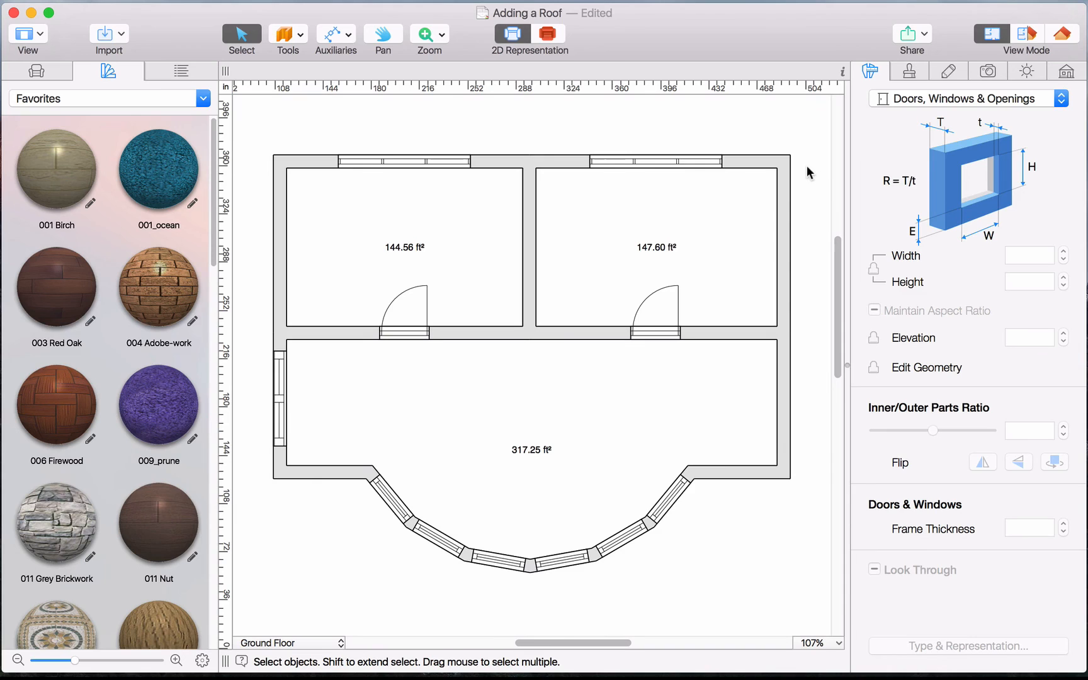
{"action": "mouse_move", "coordinate": [1055, 78]}
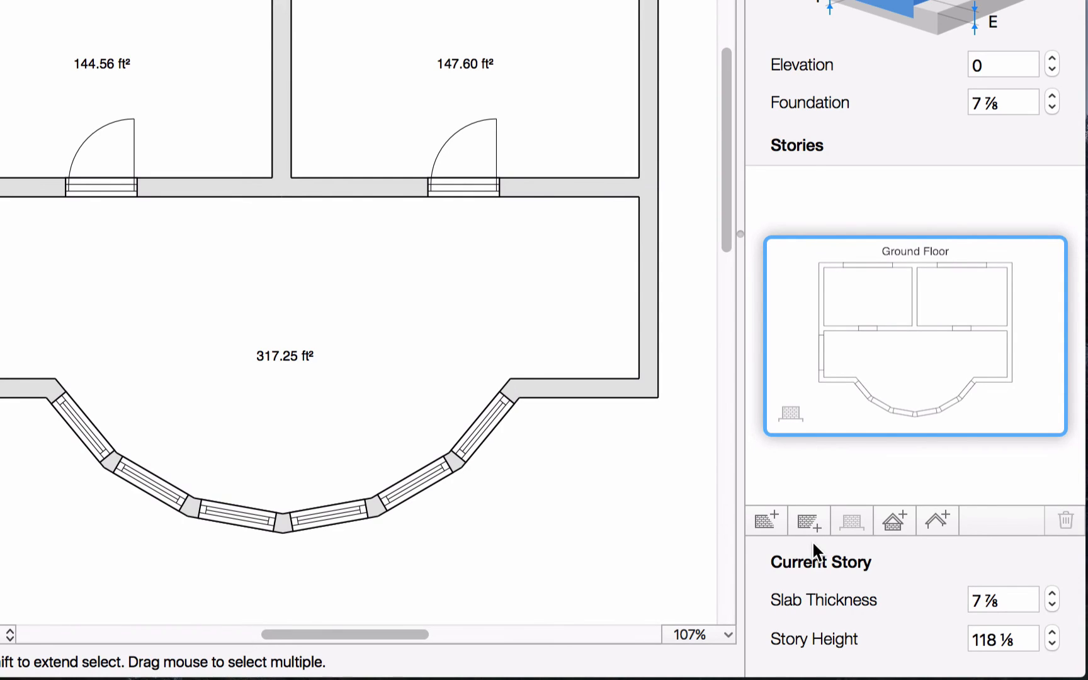
{"action": "mouse_move", "coordinate": [844, 555]}
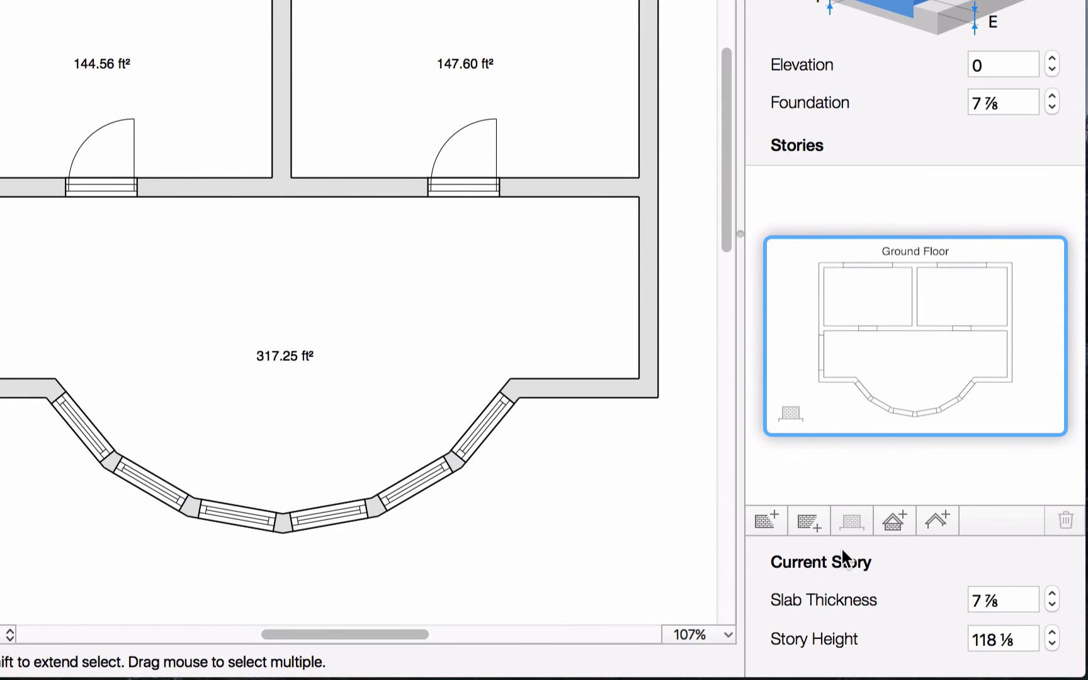
{"action": "mouse_move", "coordinate": [899, 551]}
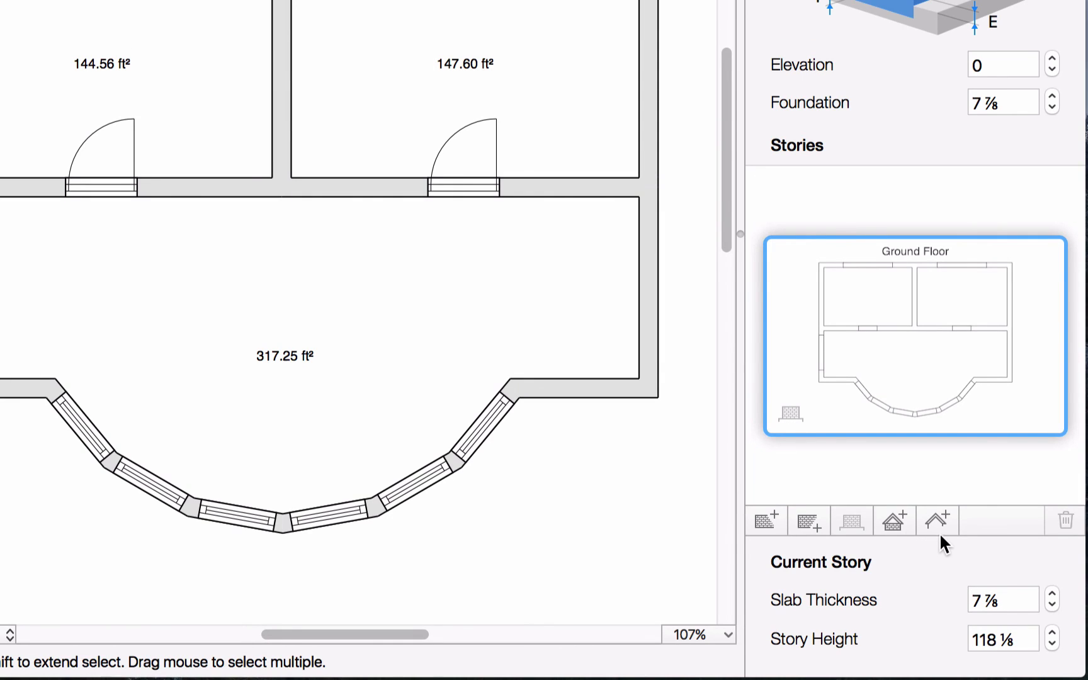
{"action": "mouse_move", "coordinate": [929, 547]}
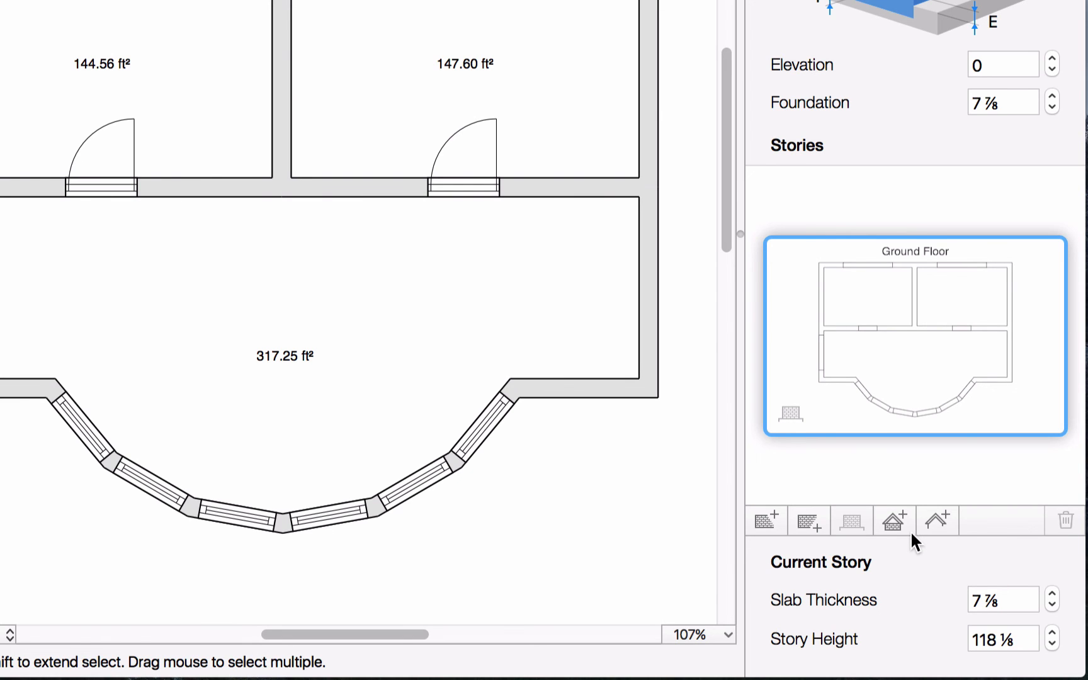
{"action": "left_click", "coordinate": [893, 520]}
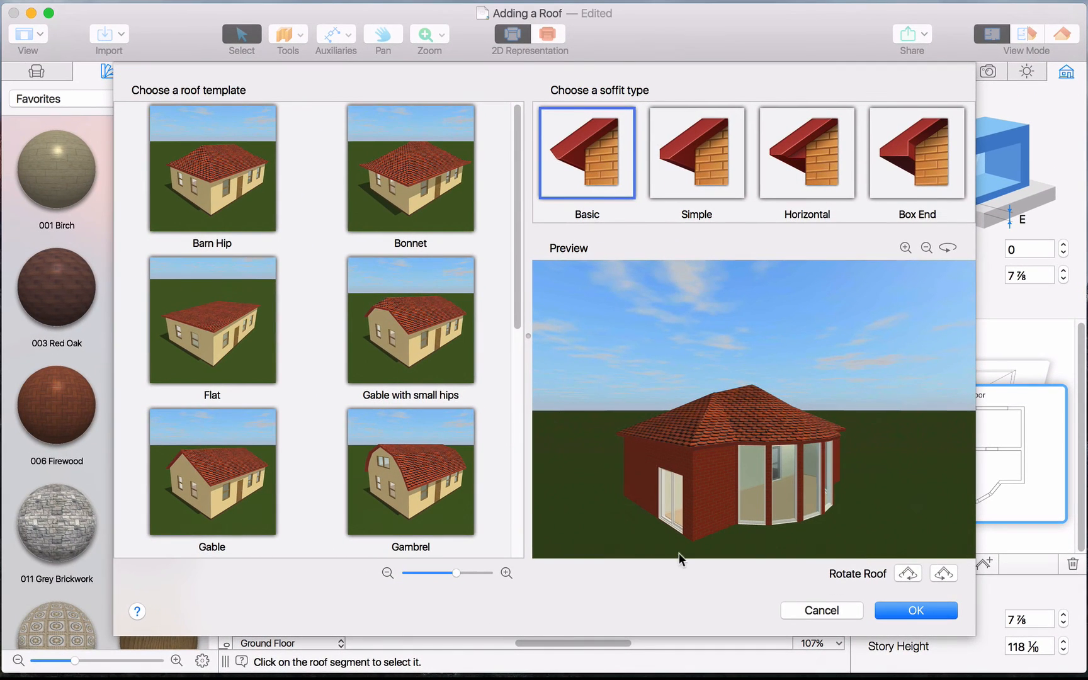
{"action": "left_click", "coordinate": [211, 167]}
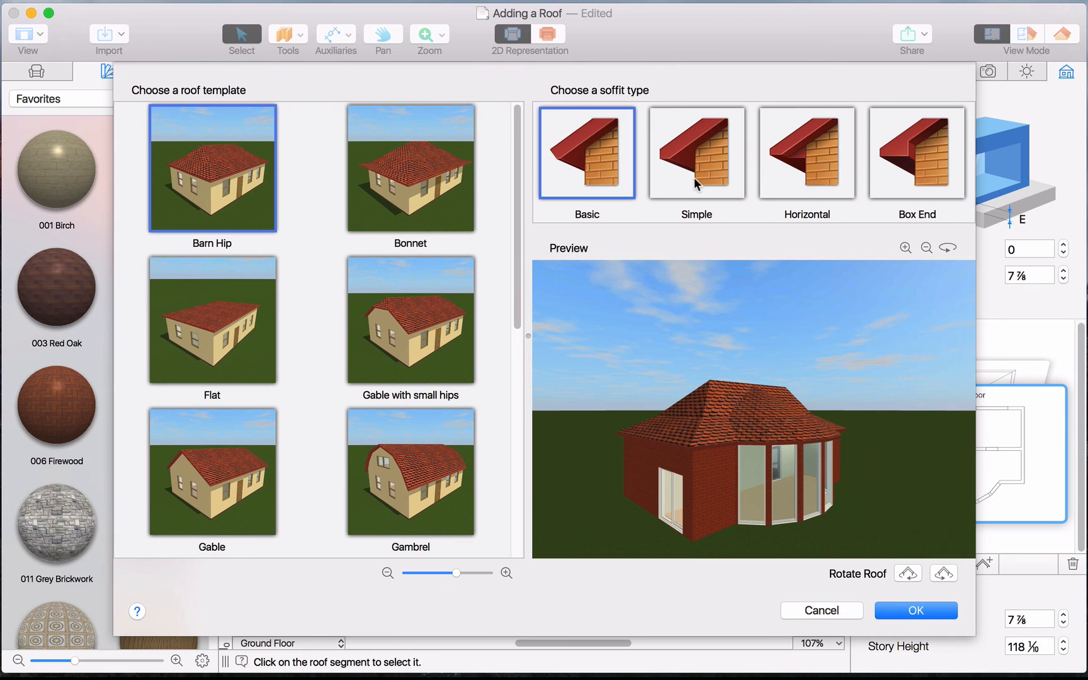
{"action": "left_click", "coordinate": [696, 153]}
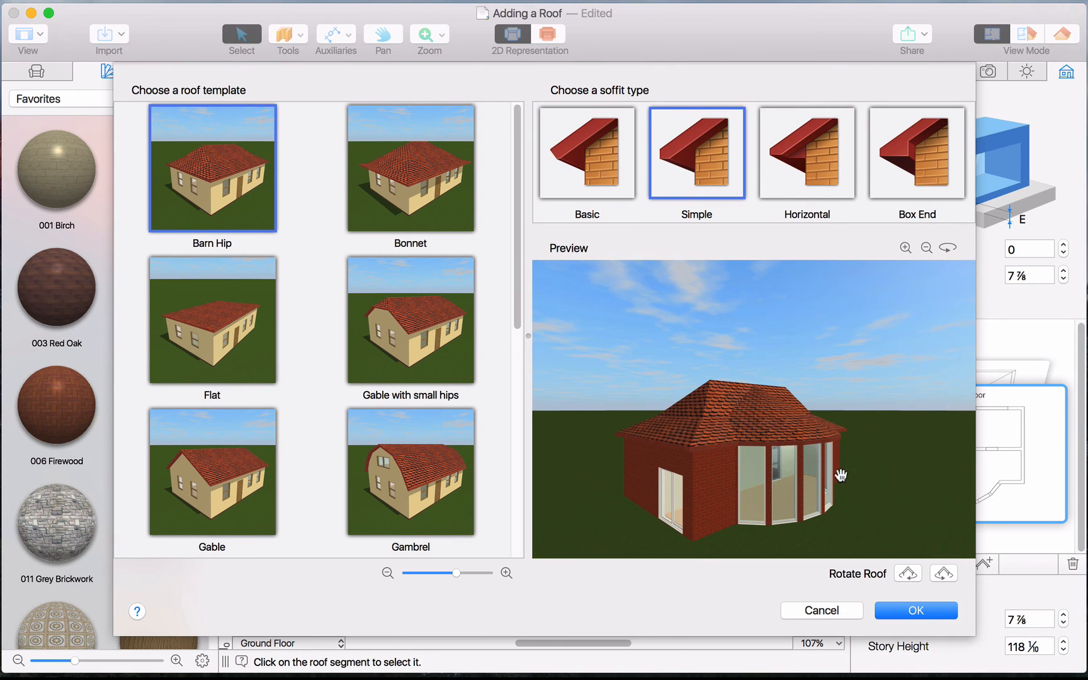
{"action": "left_click", "coordinate": [907, 572]}
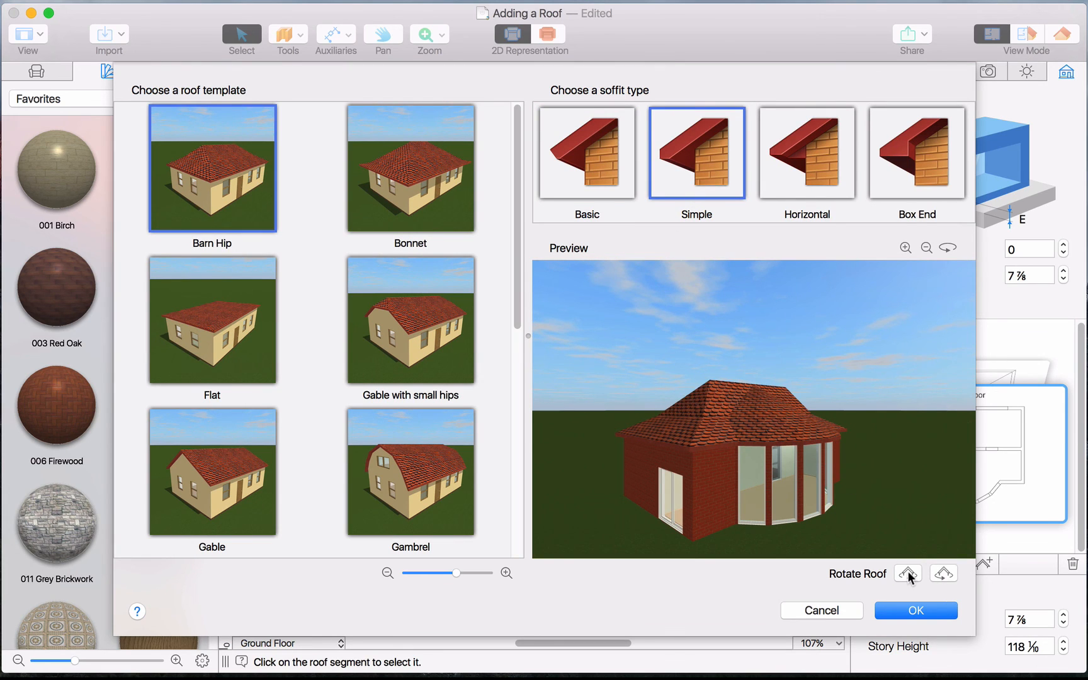
{"action": "left_click", "coordinate": [906, 573]}
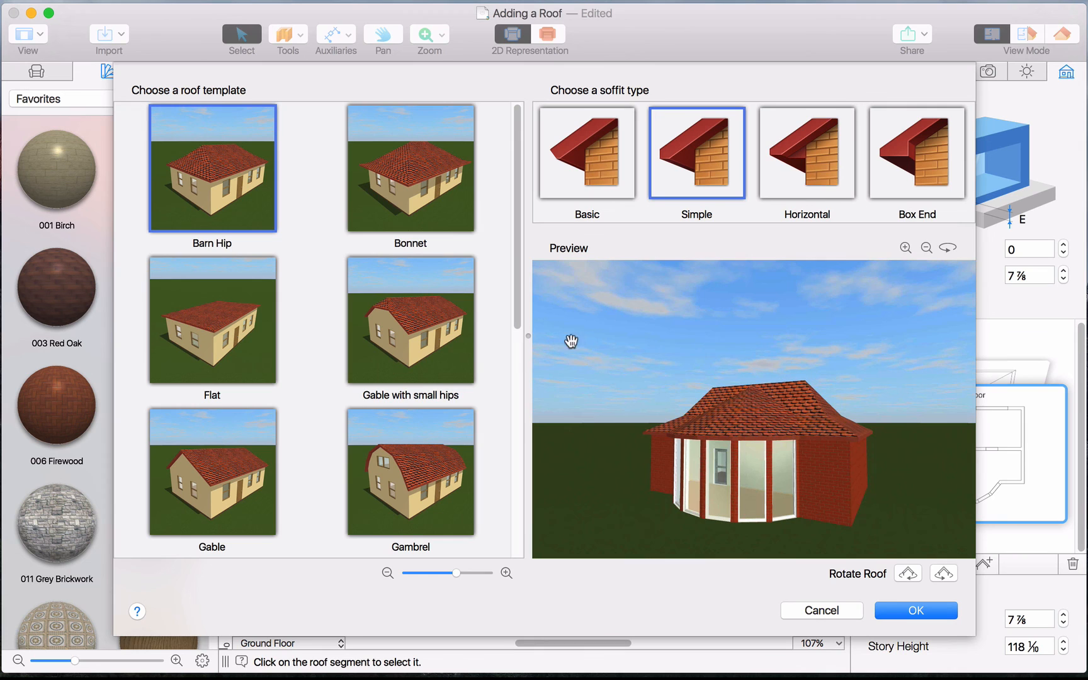
{"action": "scroll", "scroll_direction": "down", "scroll_amount": 3}
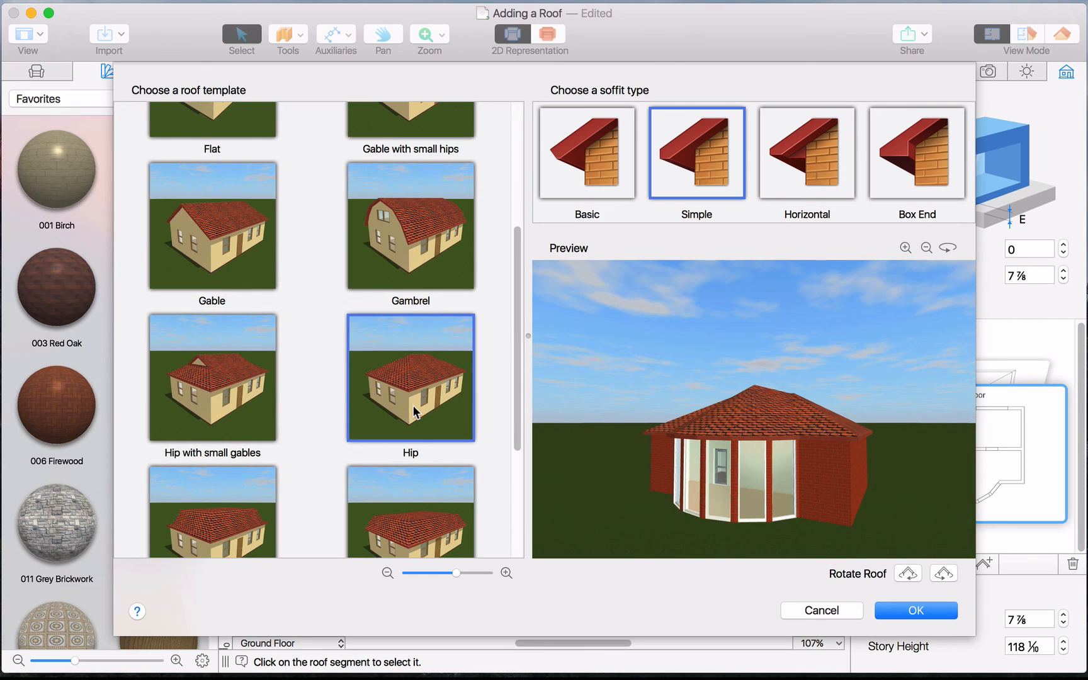
{"action": "mouse_move", "coordinate": [915, 609]}
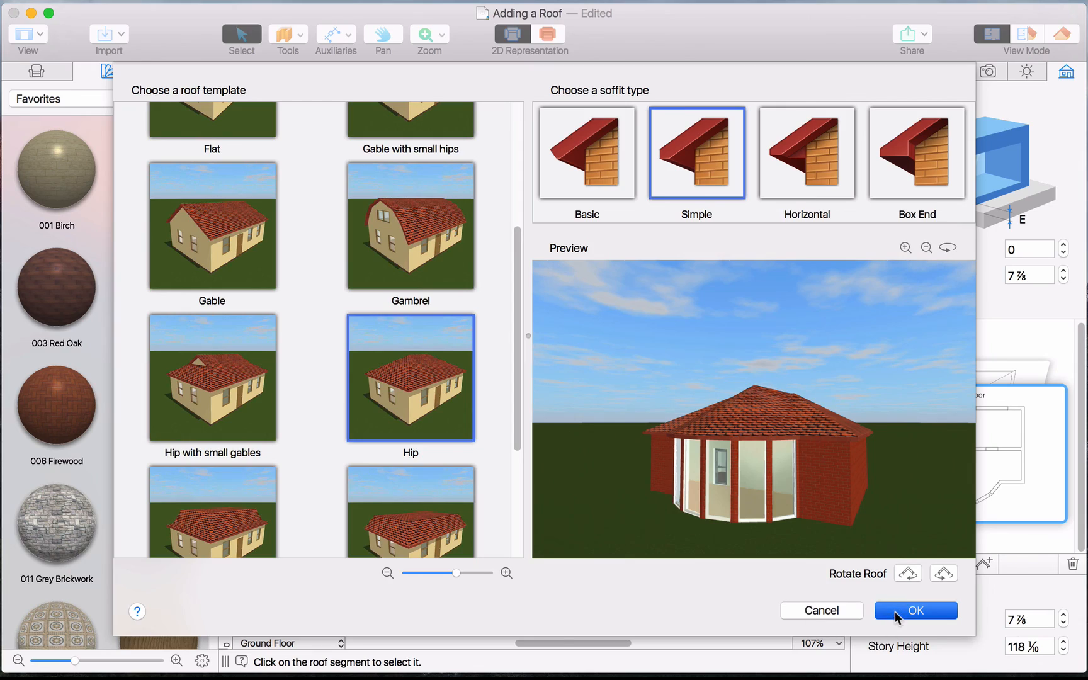
Confirm the hip roof settings and add the roof on top of the house as a Loft story.
{"action": "left_click", "coordinate": [914, 611]}
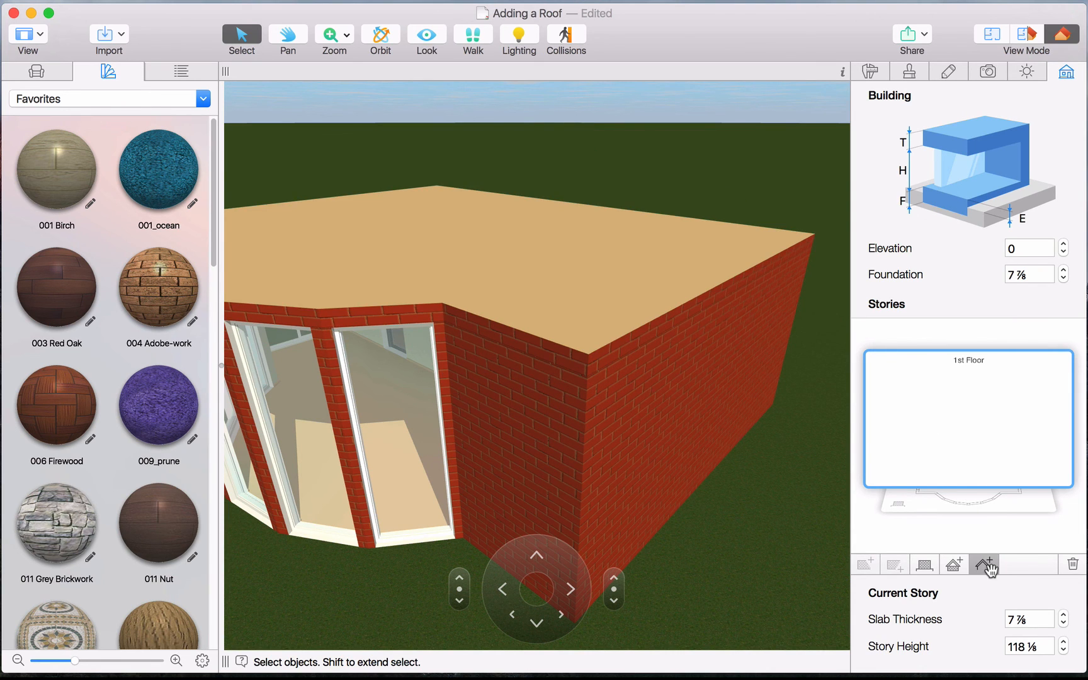
{"action": "left_click", "coordinate": [983, 563]}
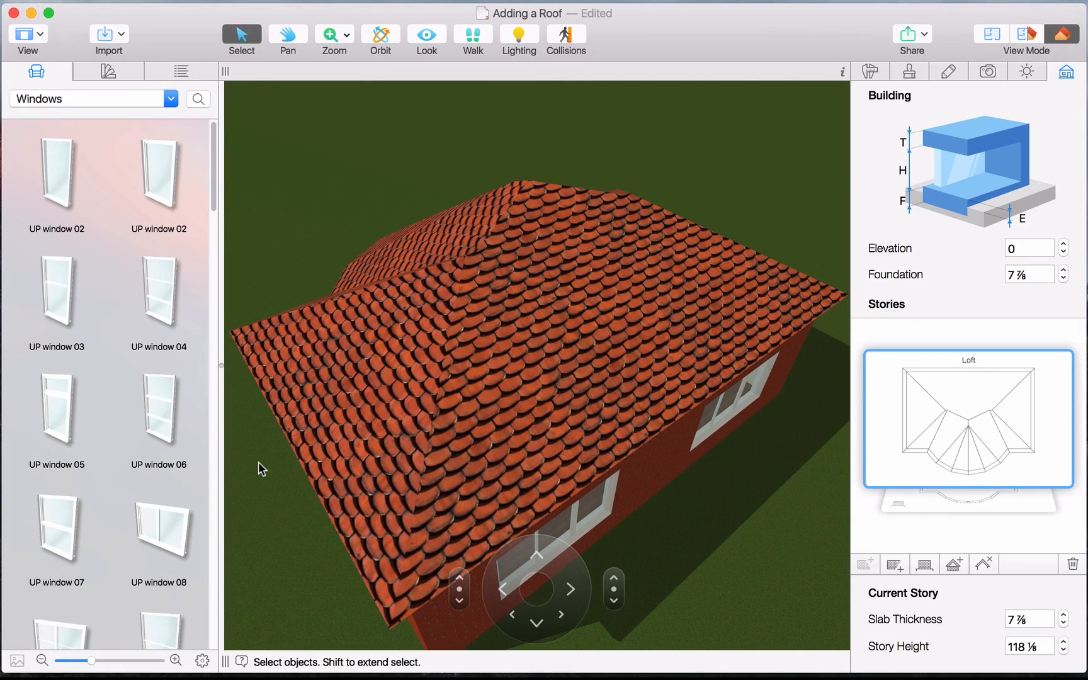
{"action": "mouse_move", "coordinate": [266, 448]}
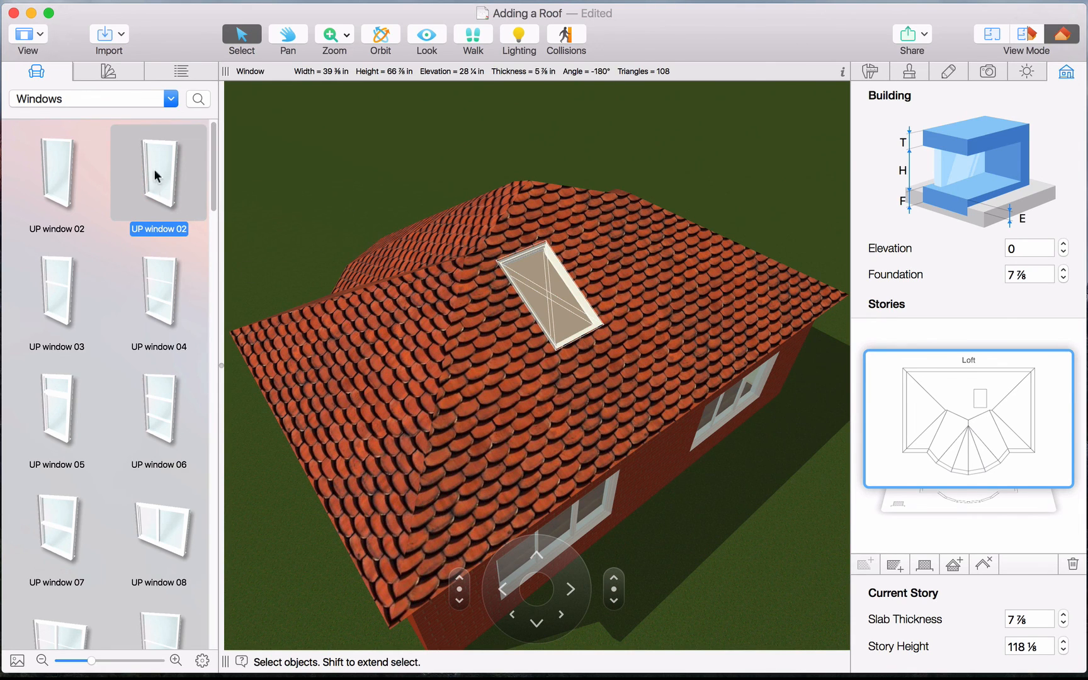
Drag UP window 02 from the Windows library onto the front roof slope.
{"action": "left_click", "coordinate": [107, 71]}
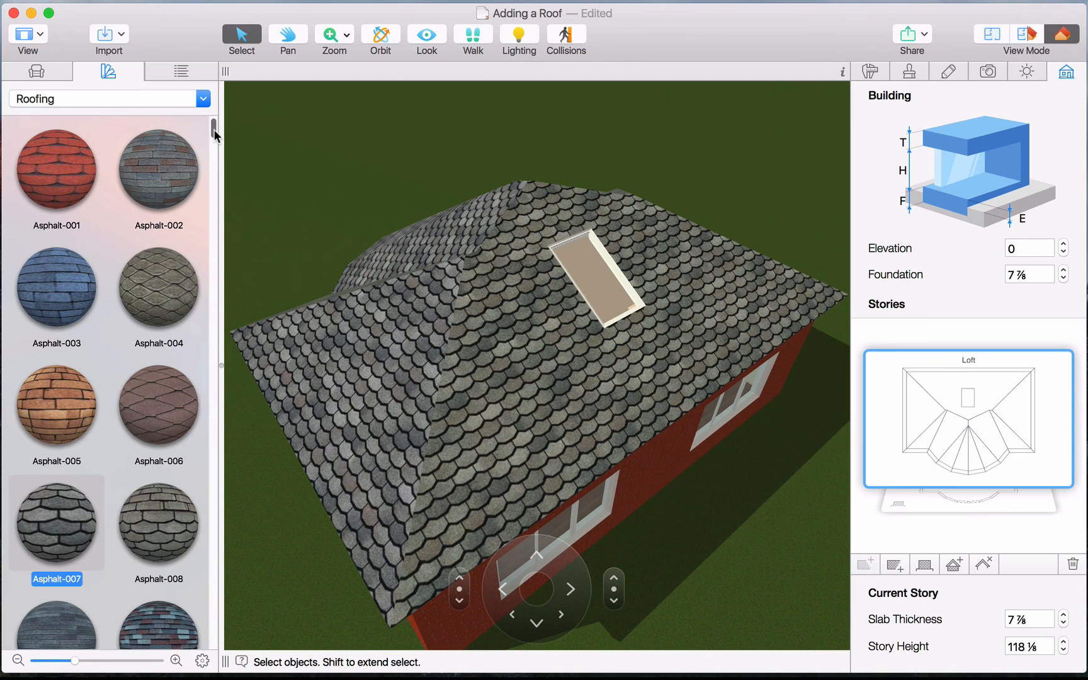
Scroll the Roofing materials to reach Asphalt-034 green shingles for the roof.
{"action": "scroll", "scroll_direction": "down", "scroll_amount": 3}
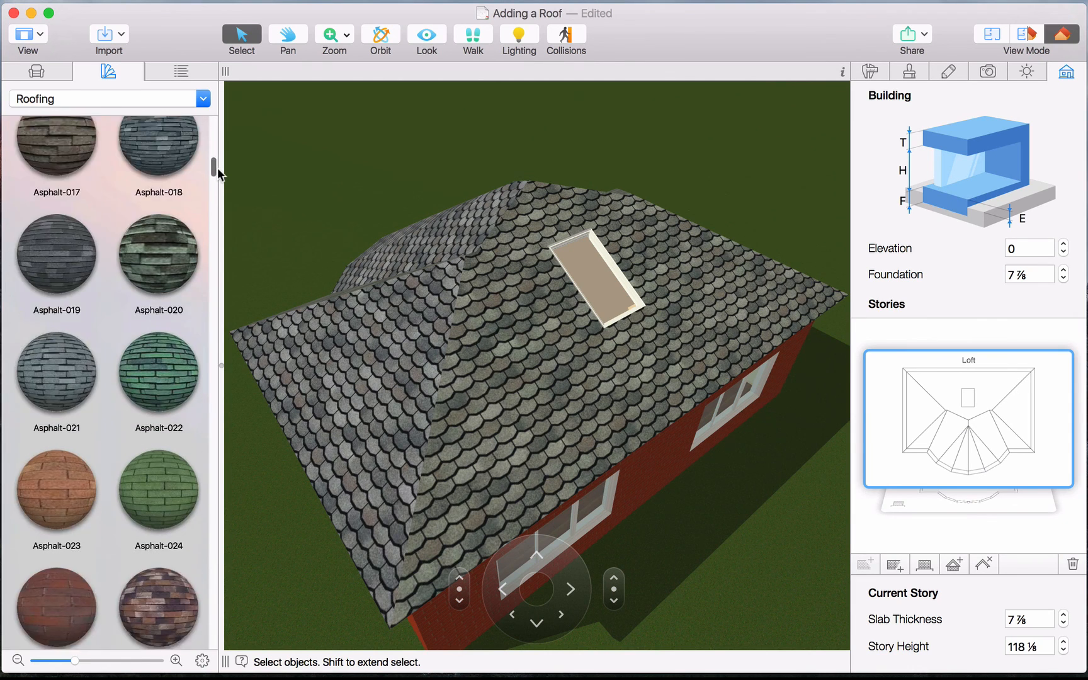
{"action": "scroll", "scroll_direction": "down", "scroll_amount": 3}
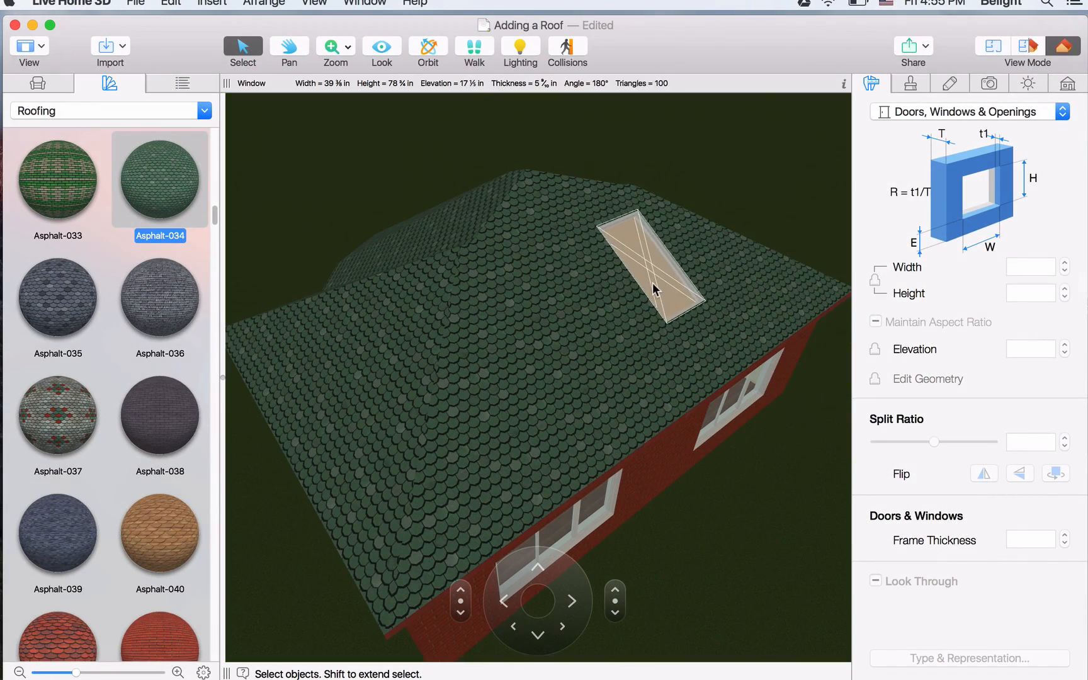
Switch the object library category to Windows.
{"action": "left_click", "coordinate": [38, 83]}
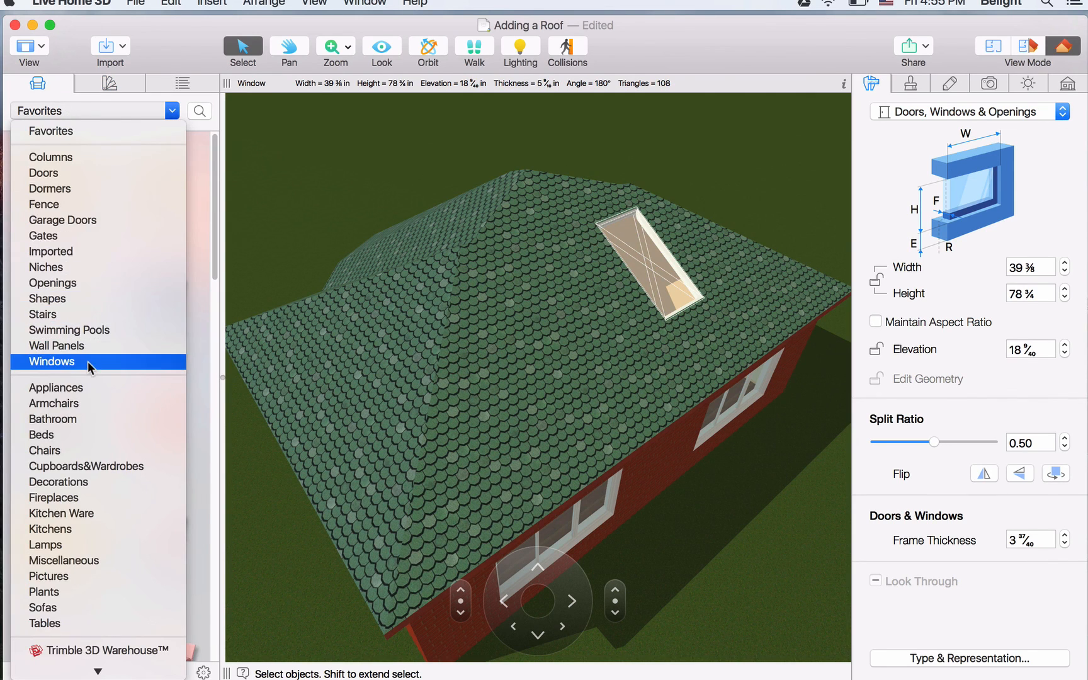
{"action": "left_click", "coordinate": [51, 362]}
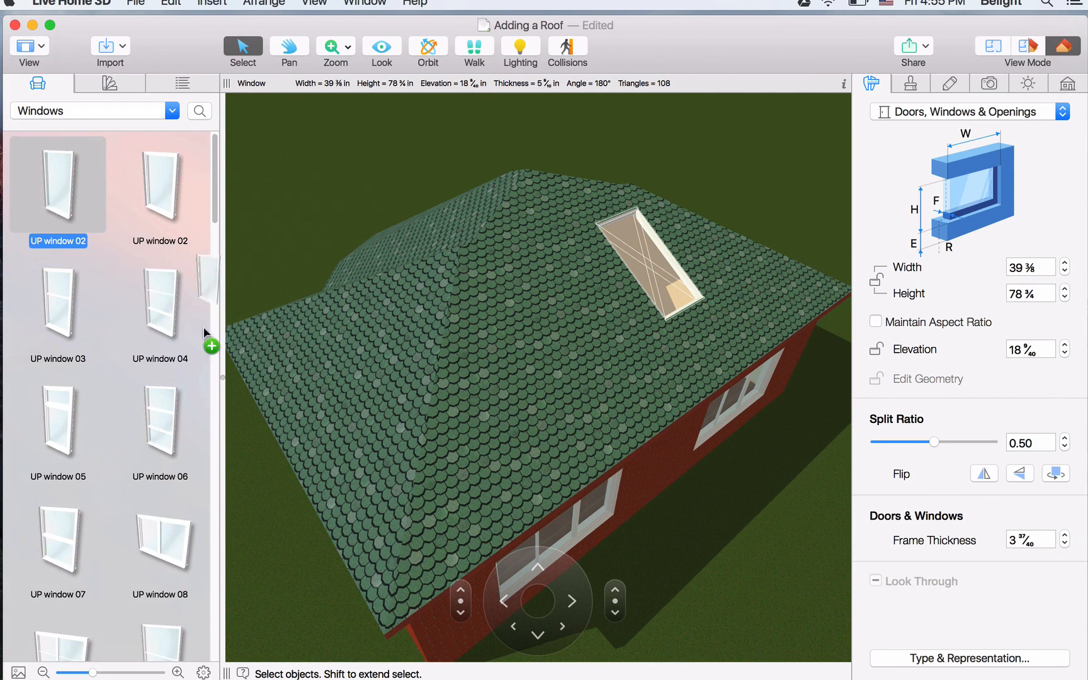